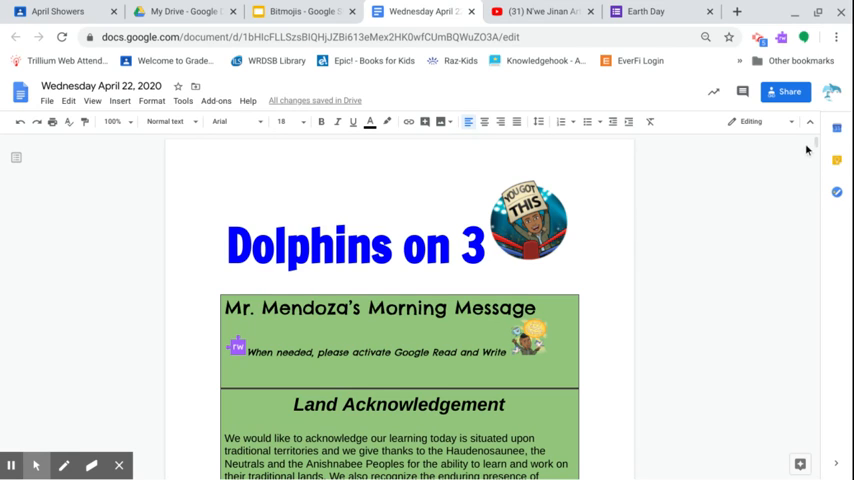
Scroll past the title and land acknowledgement to the Earth Day banner and updates on page 2.
{"action": "scroll", "scroll_direction": "down", "scroll_amount": 3}
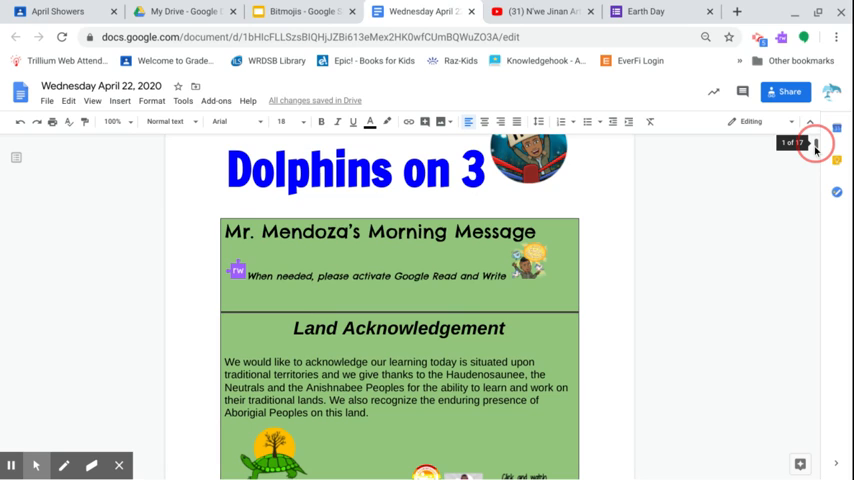
{"action": "scroll", "scroll_direction": "down", "scroll_amount": 3}
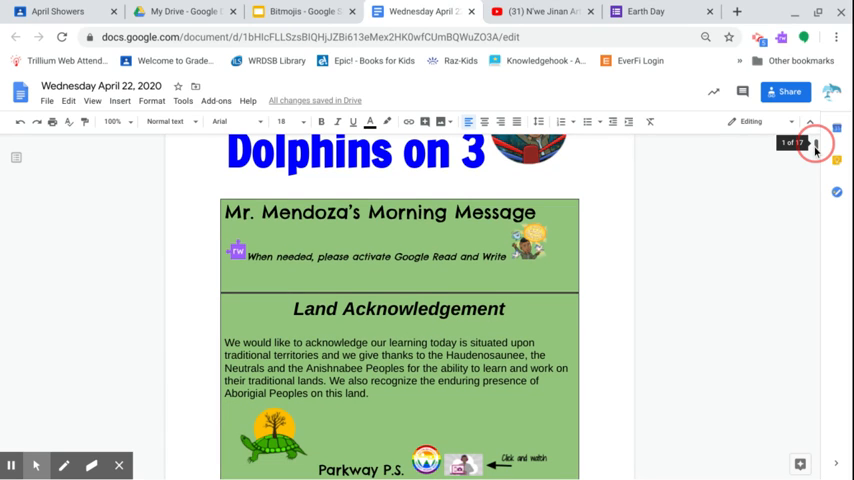
{"action": "scroll", "scroll_direction": "down", "scroll_amount": 3}
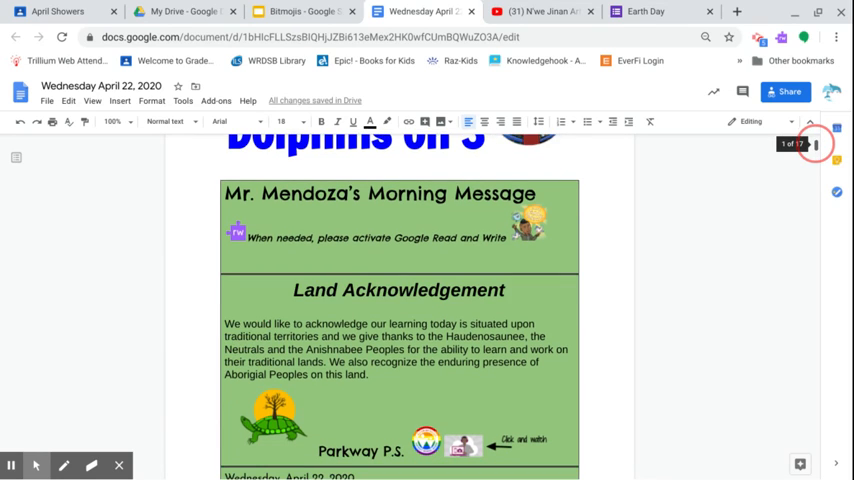
{"action": "scroll", "scroll_direction": "down", "scroll_amount": 3}
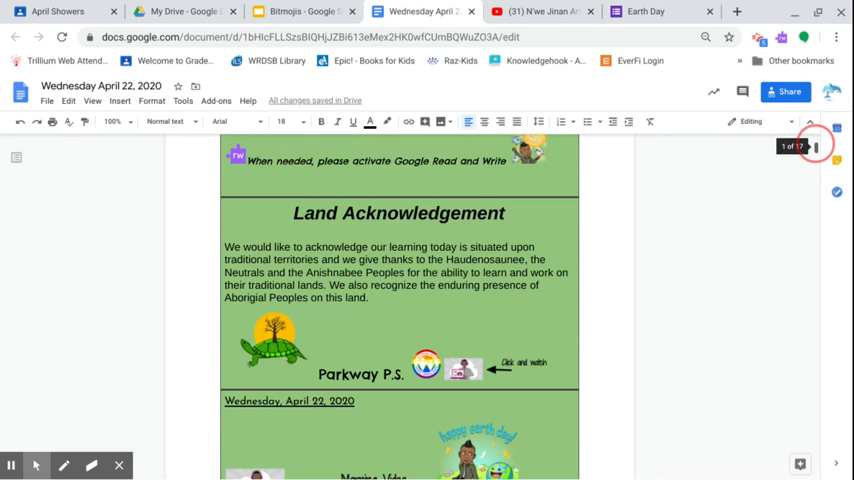
{"action": "scroll", "scroll_direction": "down", "scroll_amount": 3}
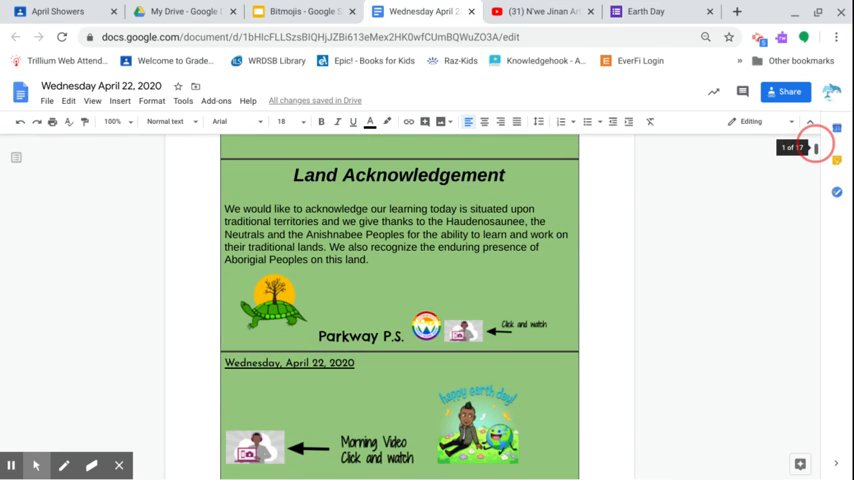
{"action": "scroll", "scroll_direction": "down", "scroll_amount": 3}
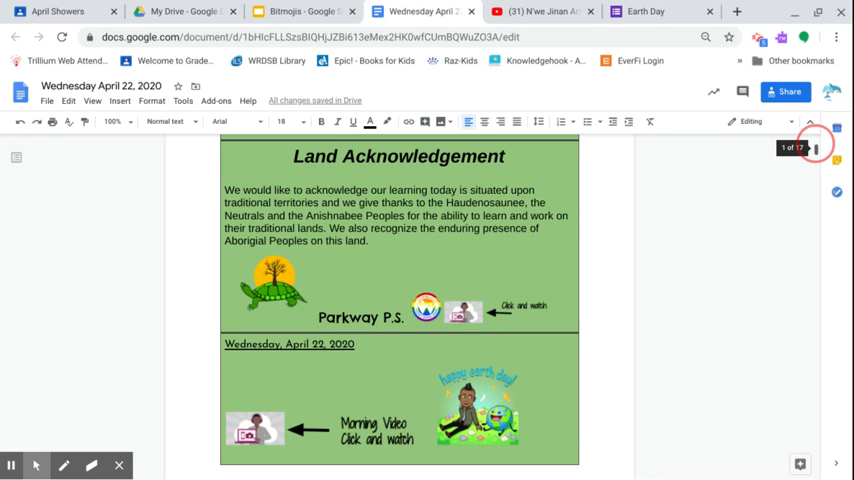
{"action": "scroll", "scroll_direction": "down", "scroll_amount": 3}
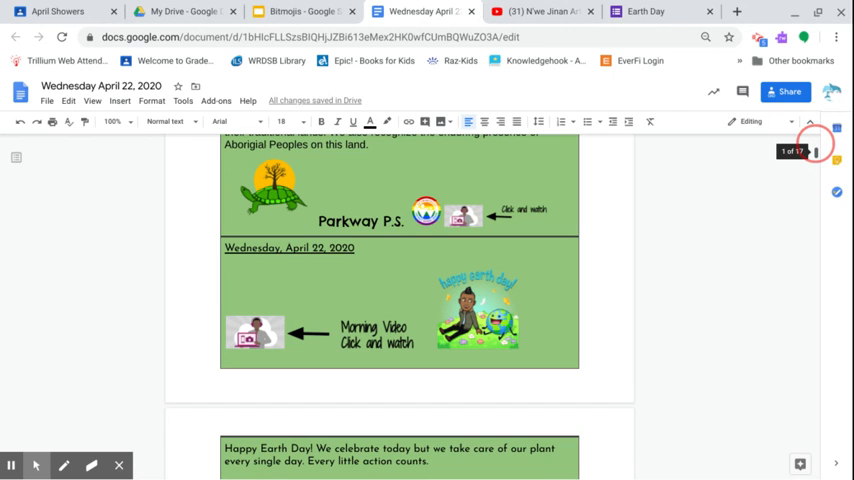
{"action": "scroll", "scroll_direction": "down", "scroll_amount": 3}
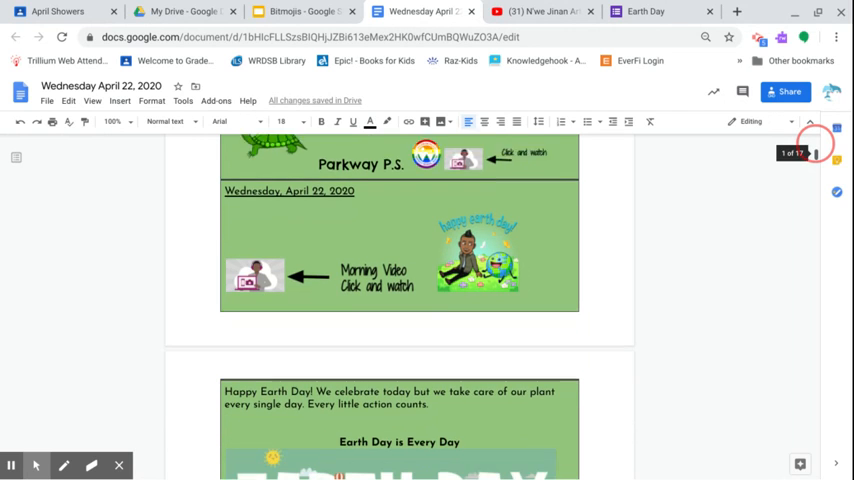
{"action": "scroll", "scroll_direction": "down", "scroll_amount": 3}
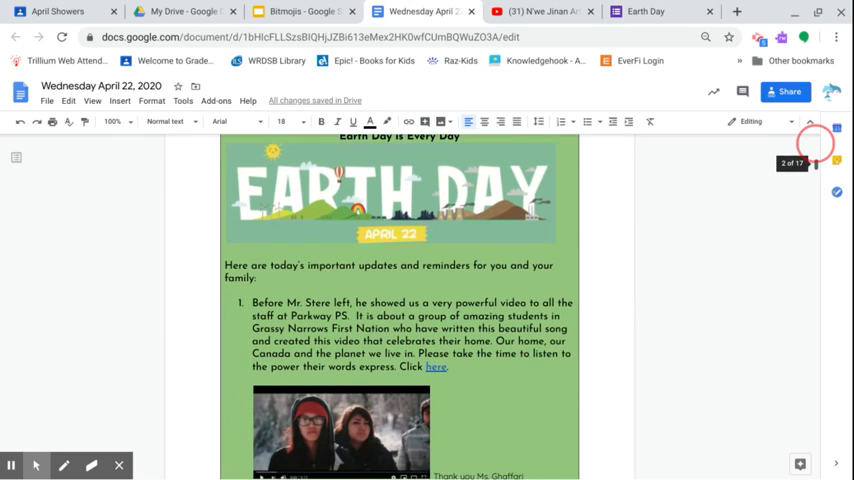
{"action": "scroll", "scroll_direction": "down", "scroll_amount": 3}
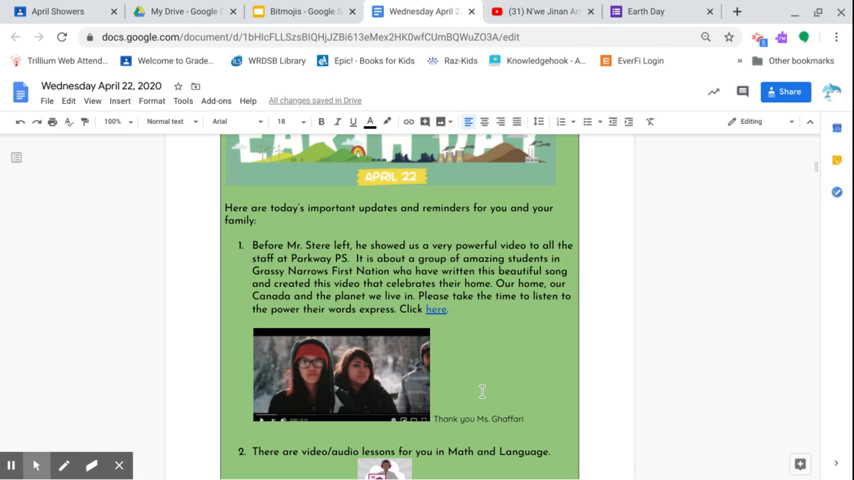
{"action": "mouse_move", "coordinate": [458, 358]}
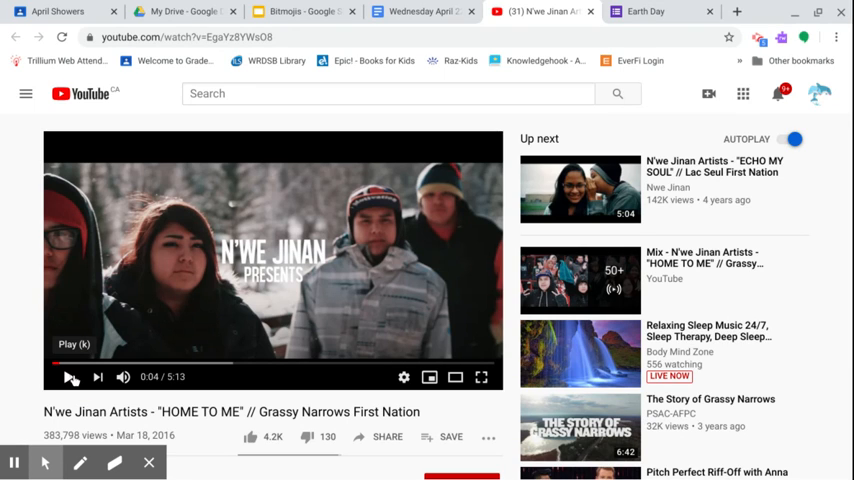
Play the Grassy Narrows 'HOME TO ME' video and pause it at about 1:41.
{"action": "left_click", "coordinate": [69, 377]}
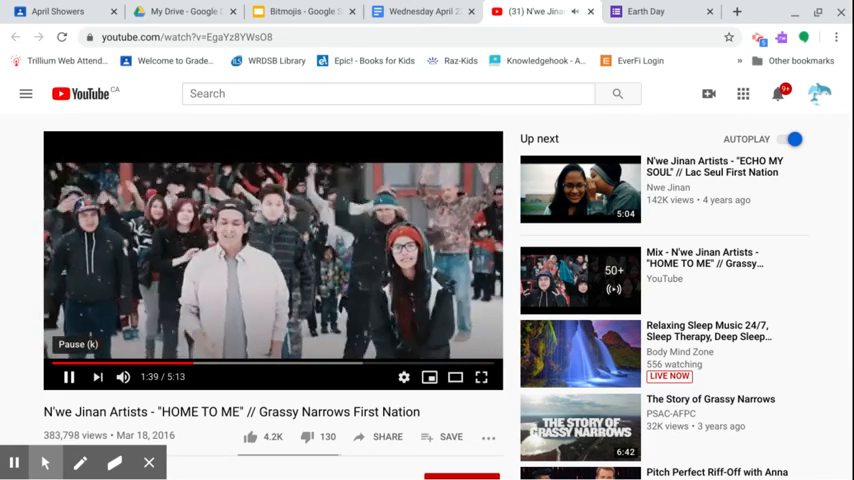
{"action": "left_click", "coordinate": [69, 377]}
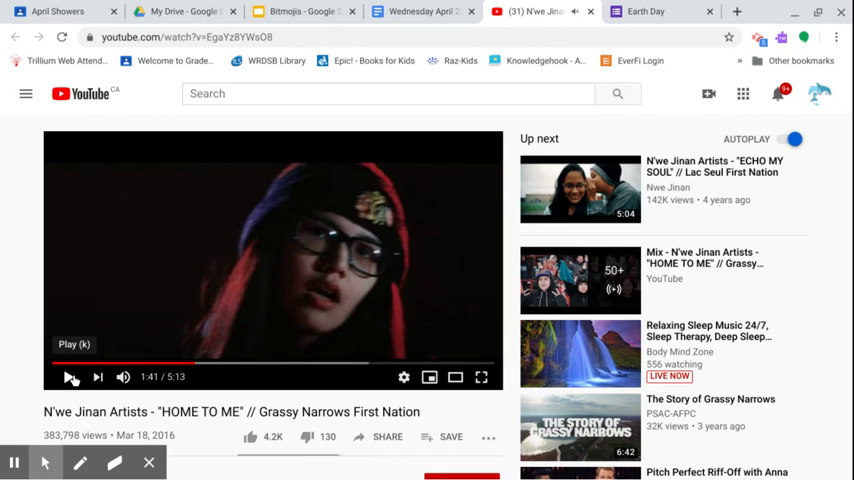
{"action": "left_click", "coordinate": [68, 377]}
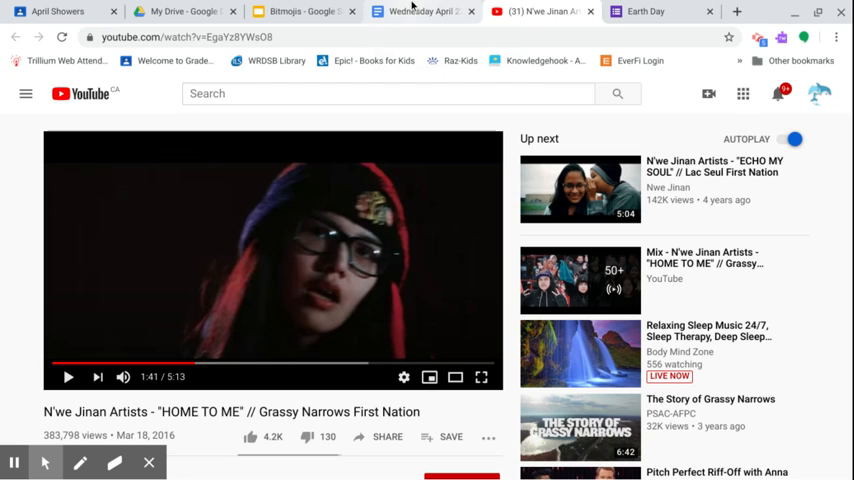
{"action": "mouse_move", "coordinate": [413, 11]}
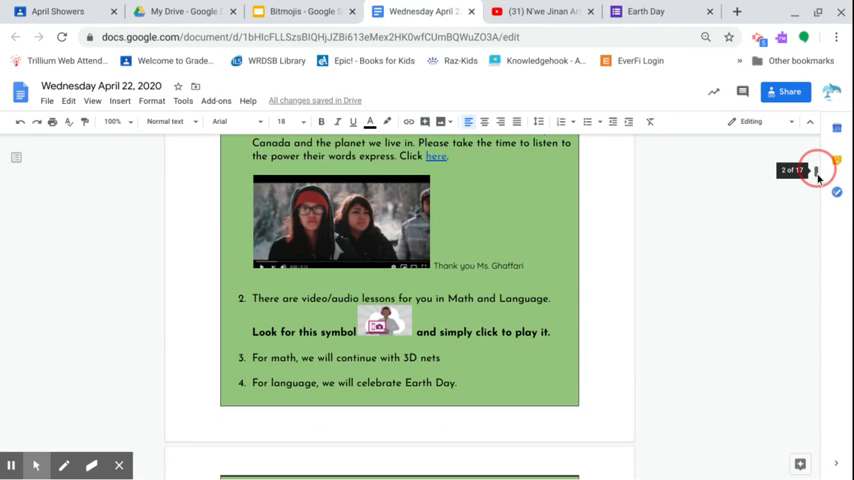
Scroll past updates 2–4 to the VERY IMPORTANT exit-ticket note and page 3.
{"action": "scroll", "scroll_direction": "down", "scroll_amount": 3}
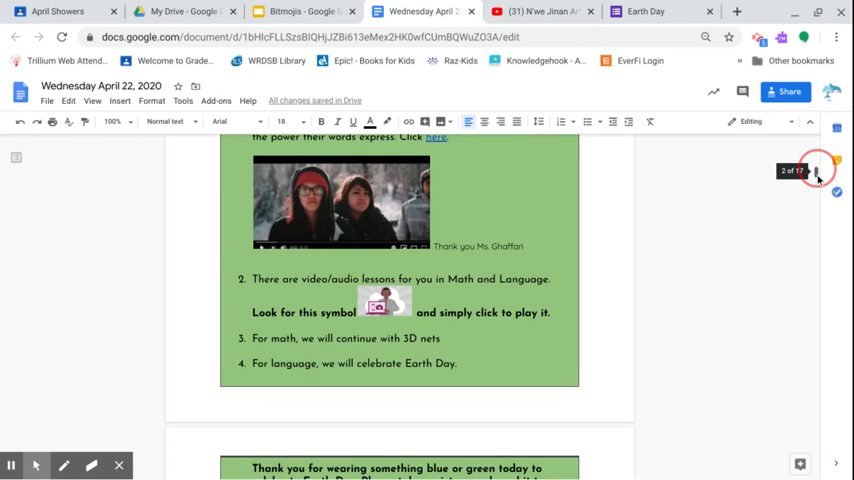
{"action": "scroll", "scroll_direction": "down", "scroll_amount": 3}
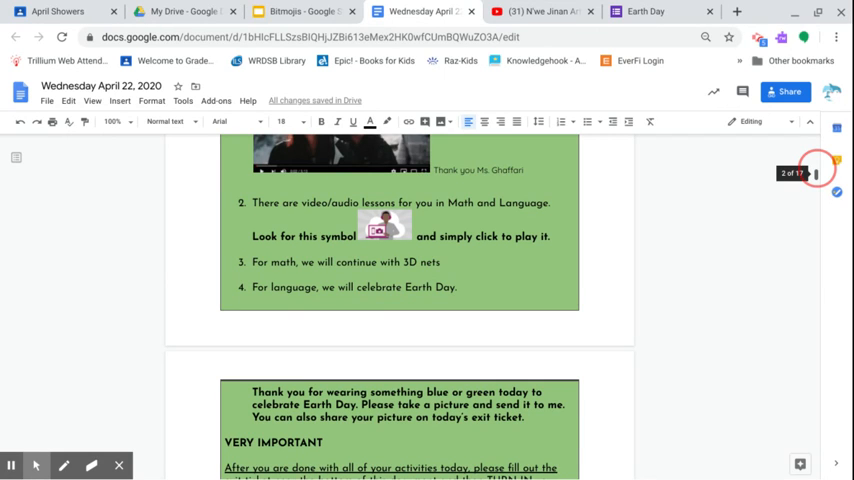
{"action": "scroll", "scroll_direction": "down", "scroll_amount": 3}
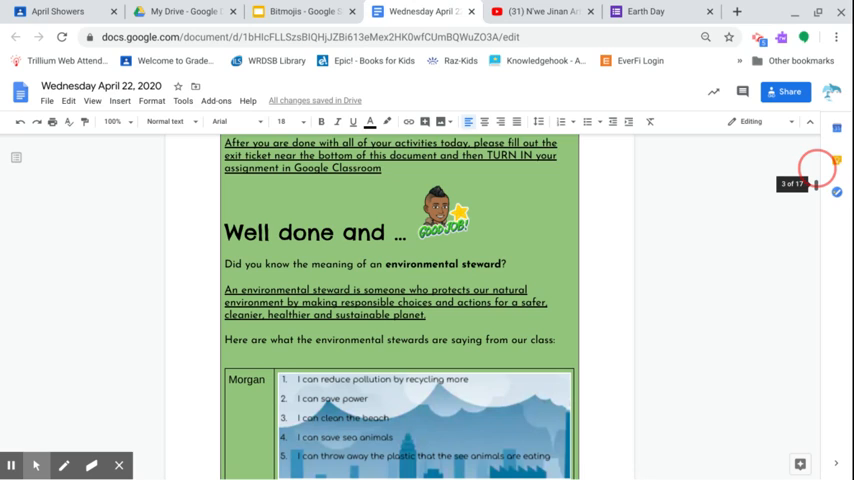
Scroll to the Well done table with Morgan's, Landon's, Aaliyah's and Kopika's pledges.
{"action": "scroll", "scroll_direction": "down", "scroll_amount": 3}
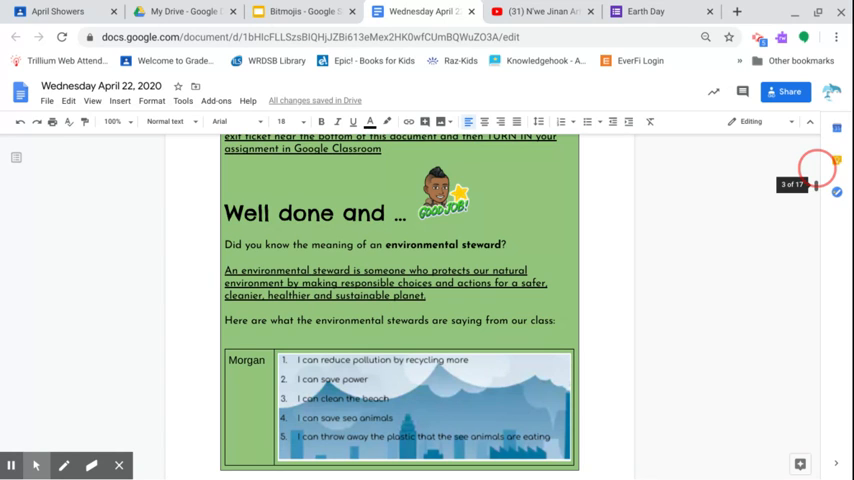
{"action": "scroll", "scroll_direction": "down", "scroll_amount": 3}
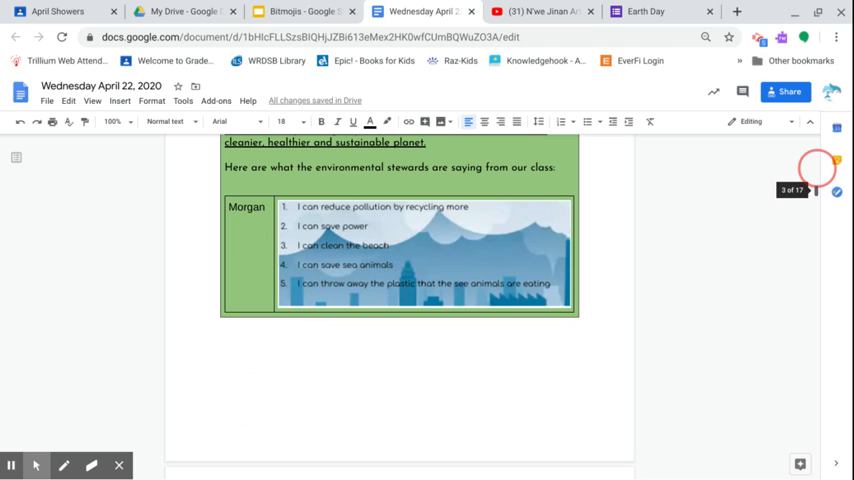
{"action": "scroll", "scroll_direction": "down", "scroll_amount": 3}
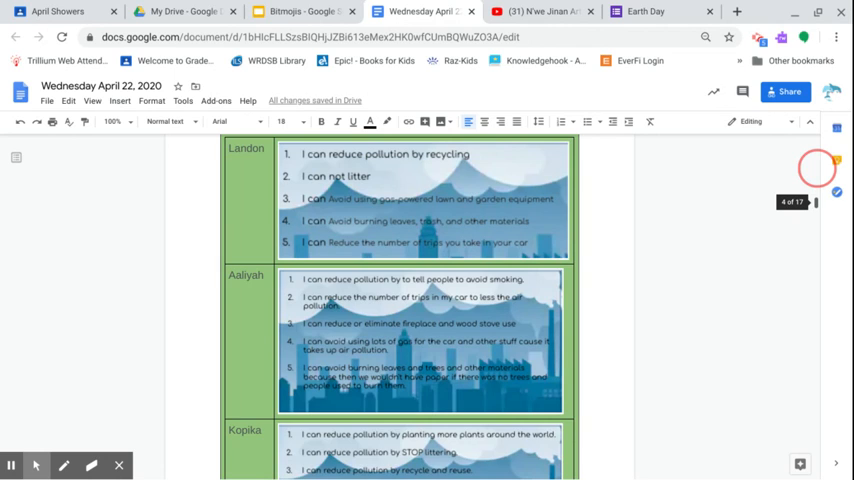
Scroll through David's, Elissa's, Jaxson's and Hayley's cards to Megan's and Josh's on page 6.
{"action": "scroll", "scroll_direction": "down", "scroll_amount": 3}
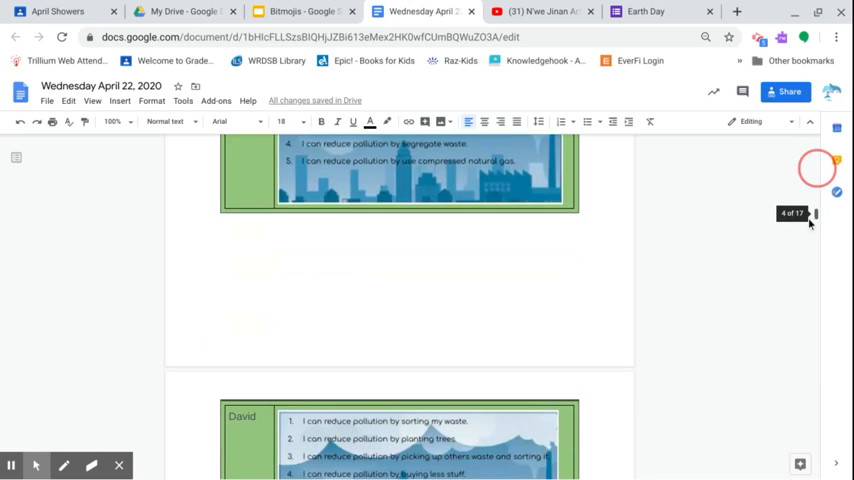
{"action": "scroll", "scroll_direction": "down", "scroll_amount": 3}
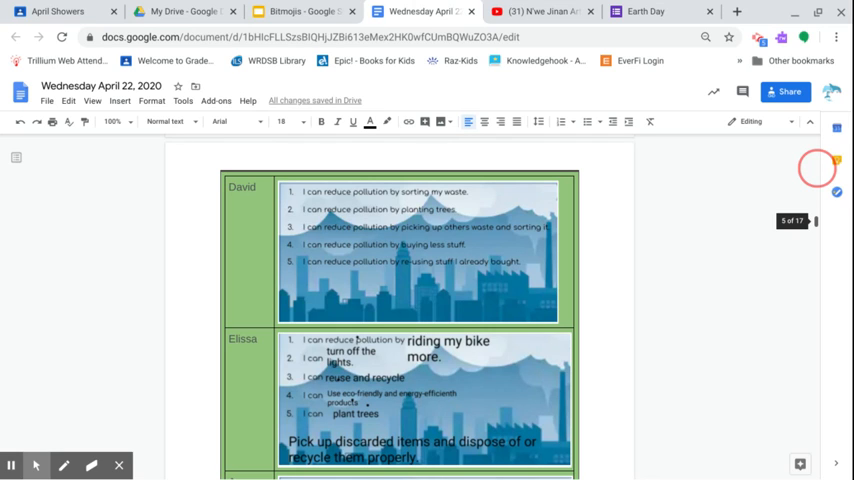
{"action": "scroll", "scroll_direction": "down", "scroll_amount": 3}
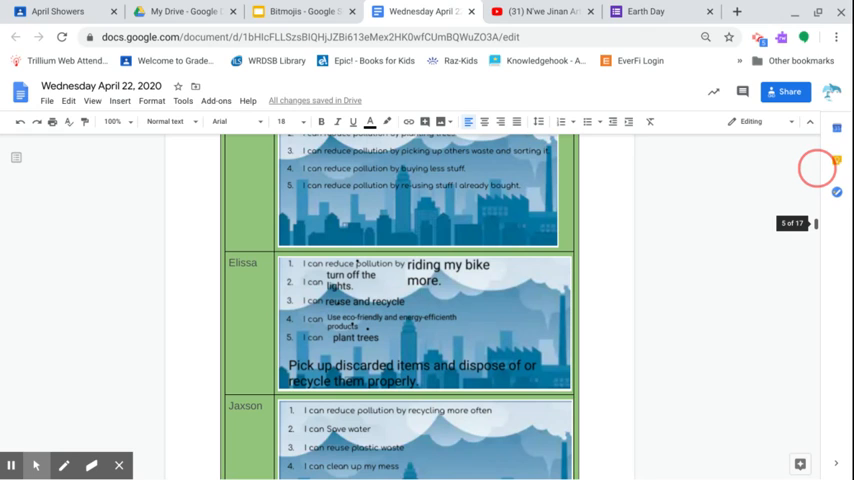
{"action": "scroll", "scroll_direction": "down", "scroll_amount": 3}
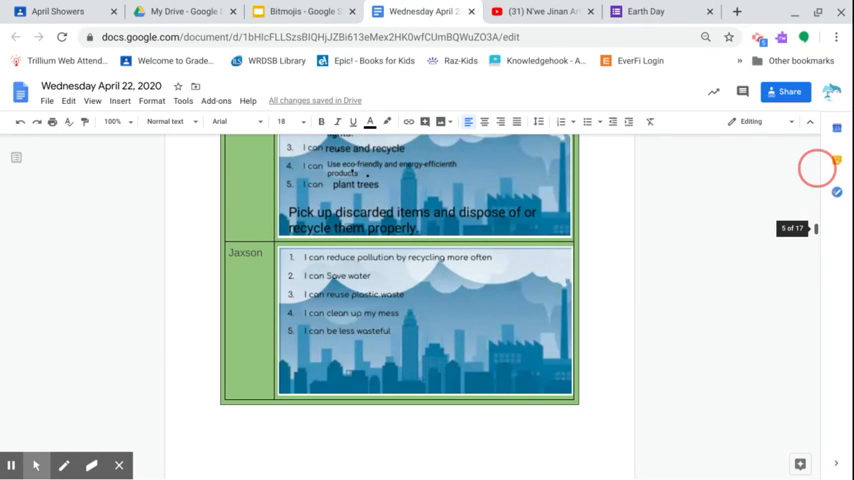
{"action": "scroll", "scroll_direction": "down", "scroll_amount": 3}
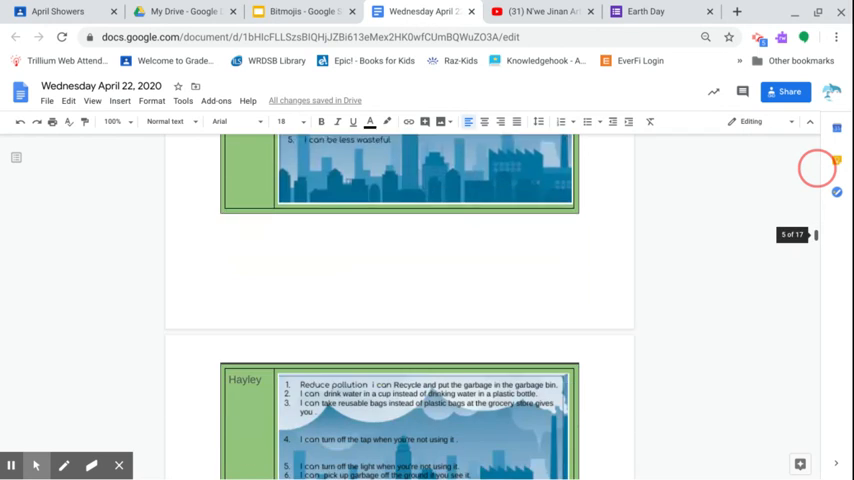
{"action": "scroll", "scroll_direction": "down", "scroll_amount": 3}
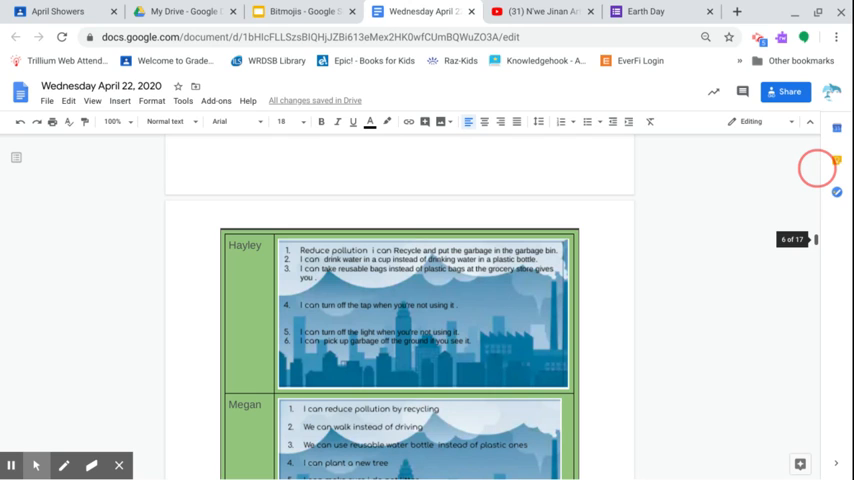
{"action": "scroll", "scroll_direction": "down", "scroll_amount": 3}
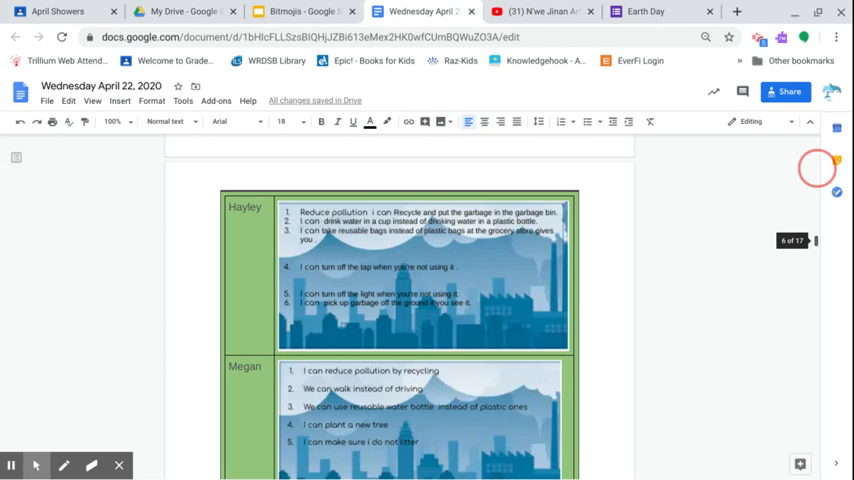
{"action": "scroll", "scroll_direction": "down", "scroll_amount": 3}
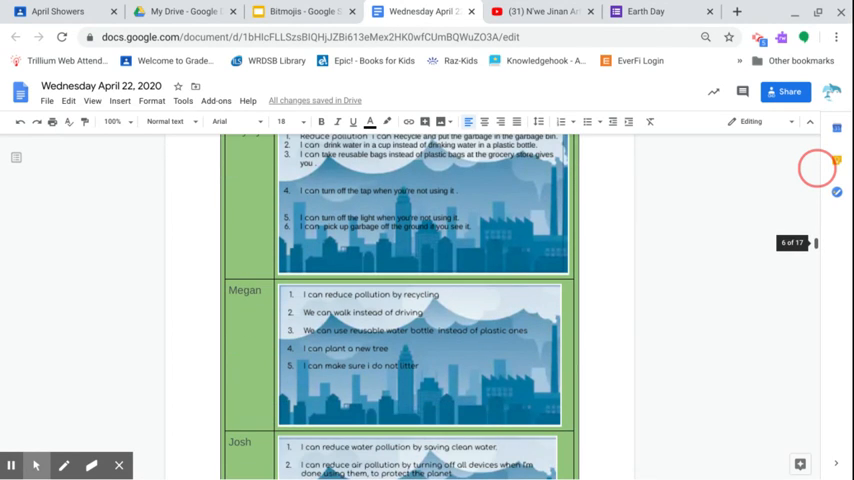
{"action": "scroll", "scroll_direction": "down", "scroll_amount": 3}
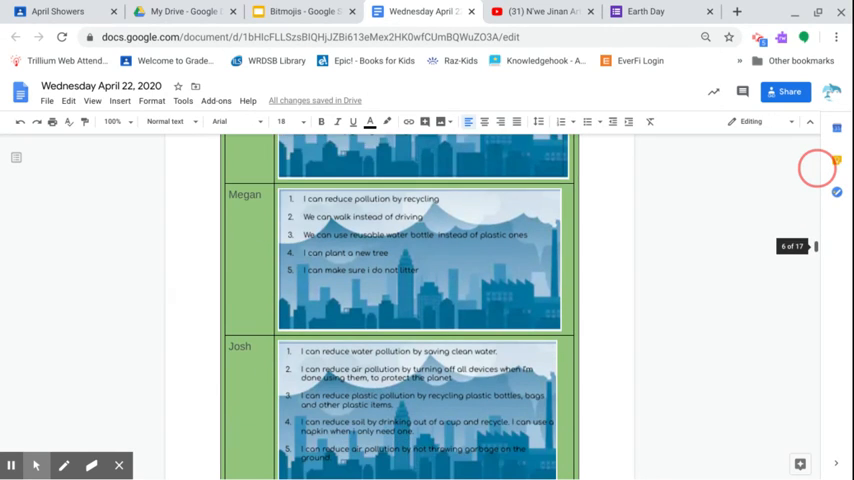
Scroll past Keeratnoor's and Jaydon's pledges and the shout-out to page 8's Mathematics section.
{"action": "scroll", "scroll_direction": "down", "scroll_amount": 3}
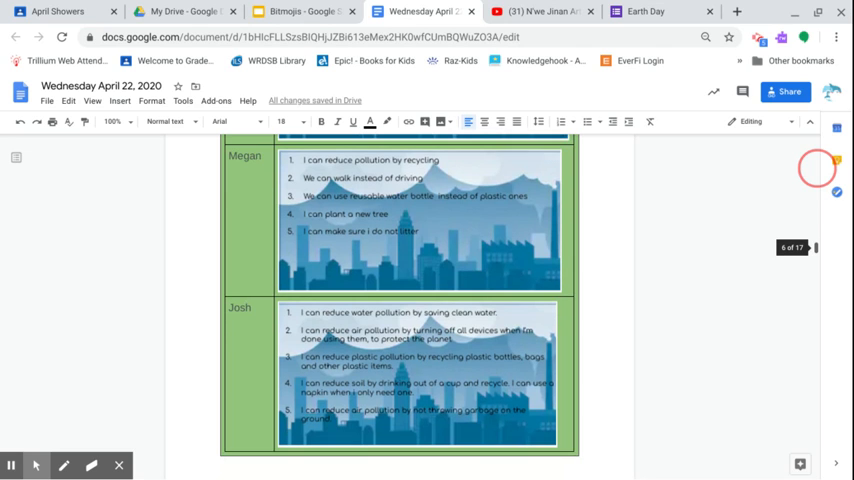
{"action": "scroll", "scroll_direction": "down", "scroll_amount": 3}
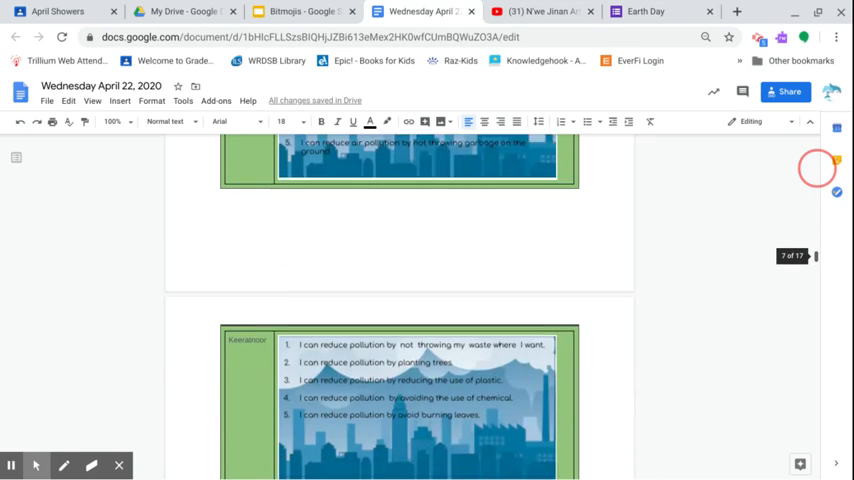
{"action": "scroll", "scroll_direction": "down", "scroll_amount": 3}
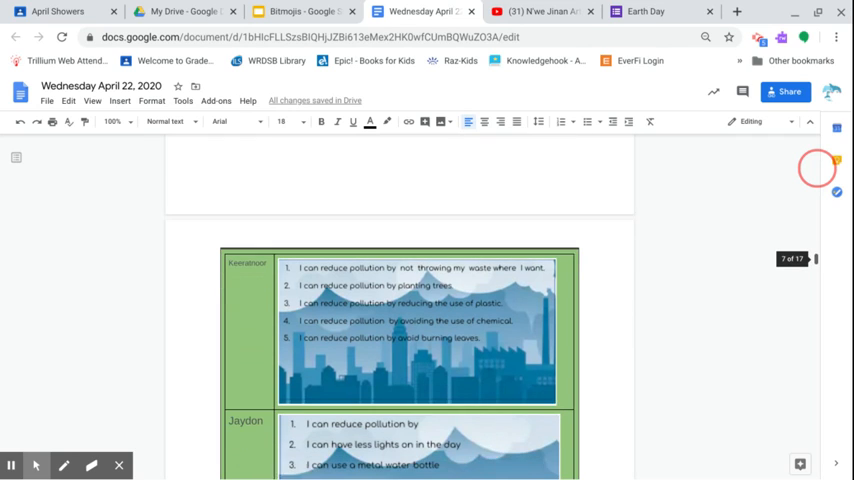
{"action": "scroll", "scroll_direction": "down", "scroll_amount": 3}
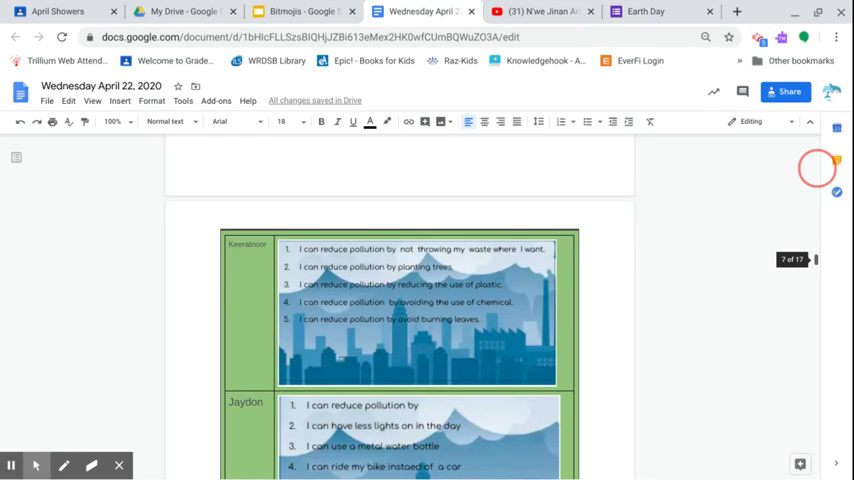
{"action": "scroll", "scroll_direction": "down", "scroll_amount": 3}
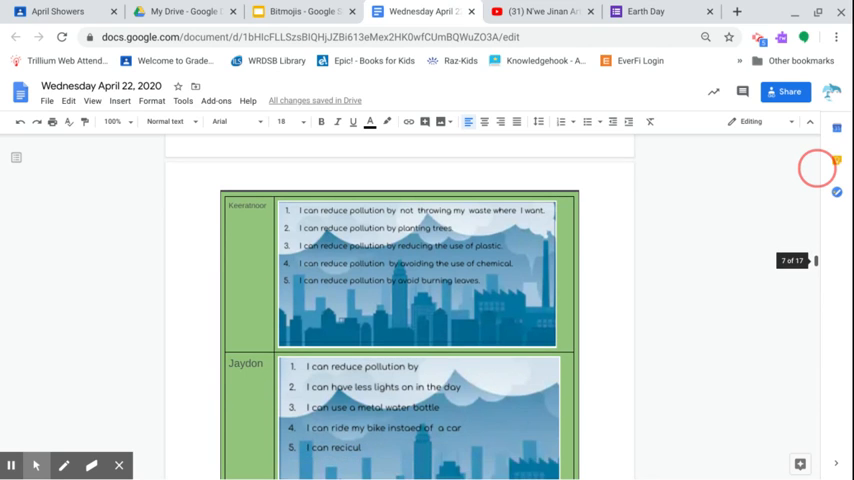
{"action": "scroll", "scroll_direction": "down", "scroll_amount": 3}
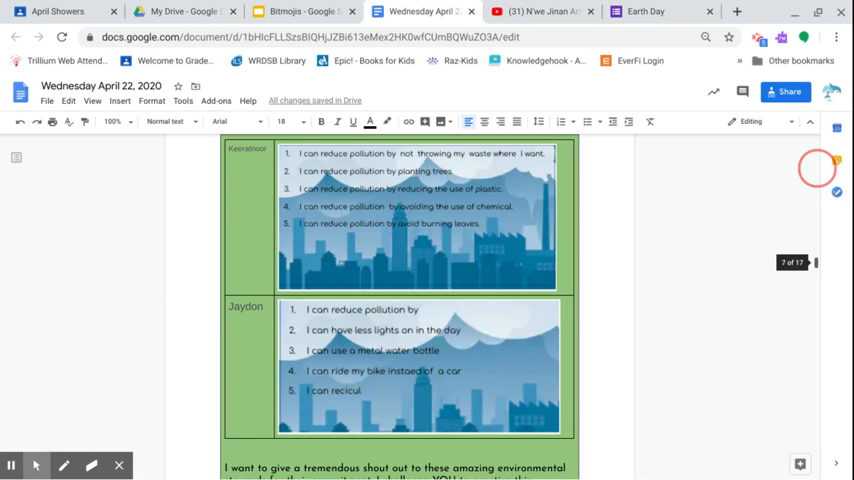
{"action": "scroll", "scroll_direction": "down", "scroll_amount": 3}
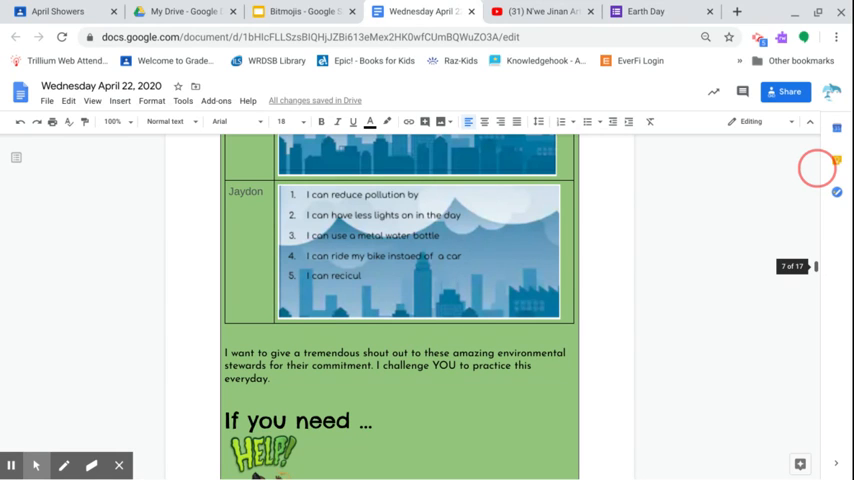
{"action": "scroll", "scroll_direction": "down", "scroll_amount": 3}
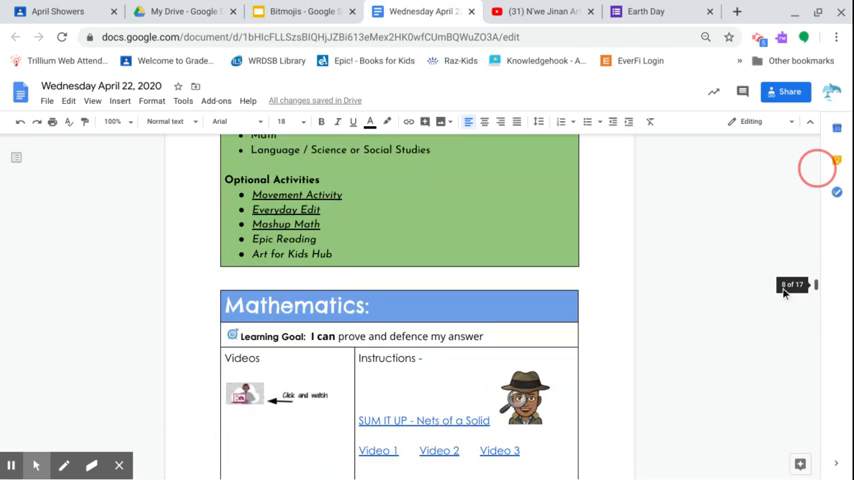
Scroll past the math questions and balloon-juggling activity to page 13's Everyday Edit.
{"action": "scroll", "scroll_direction": "down", "scroll_amount": 3}
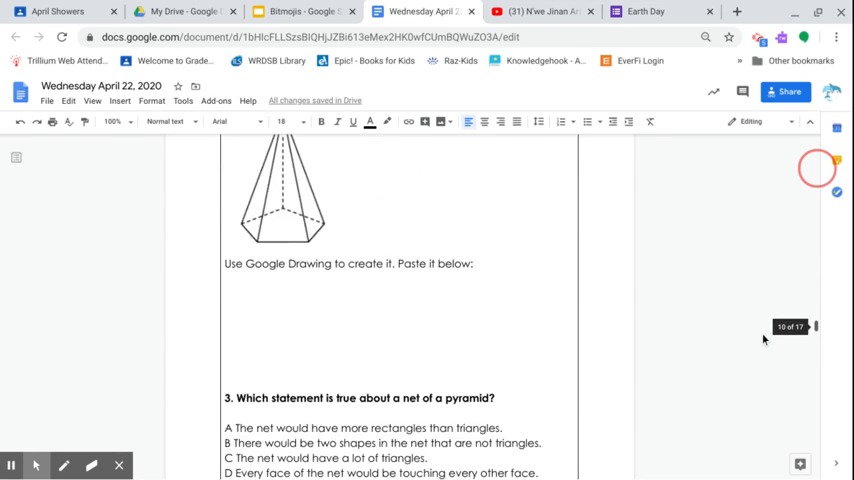
{"action": "scroll", "scroll_direction": "down", "scroll_amount": 3}
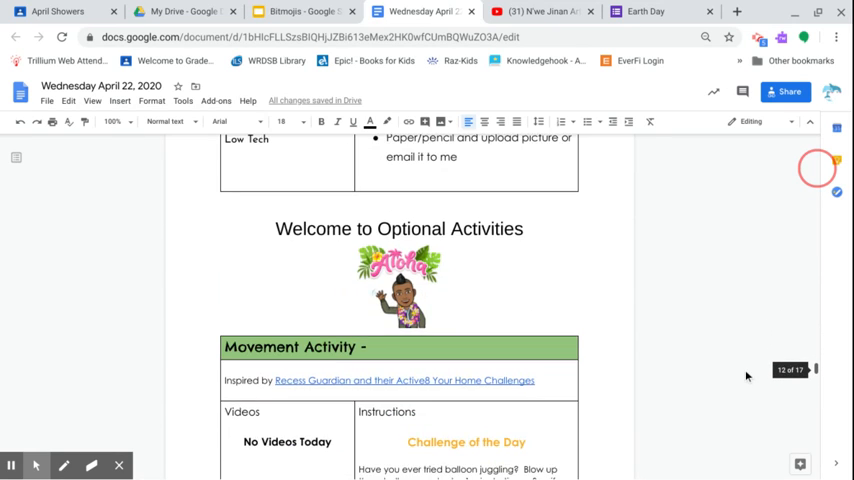
{"action": "scroll", "scroll_direction": "down", "scroll_amount": 3}
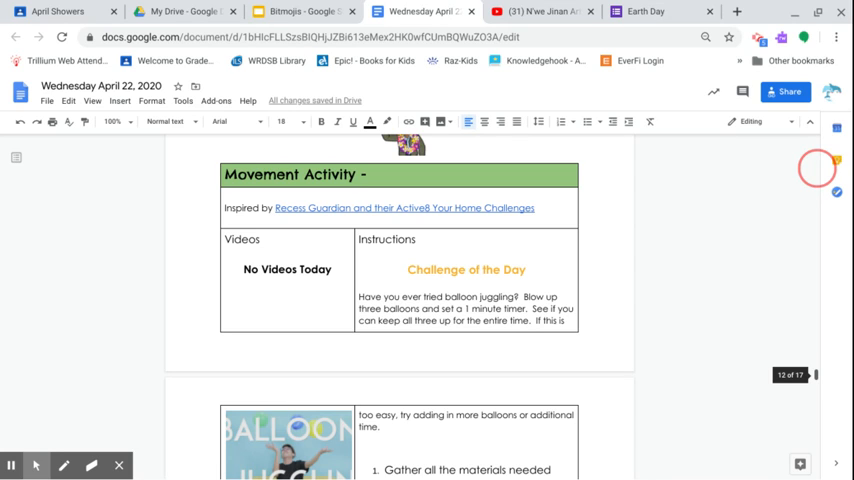
{"action": "scroll", "scroll_direction": "down", "scroll_amount": 3}
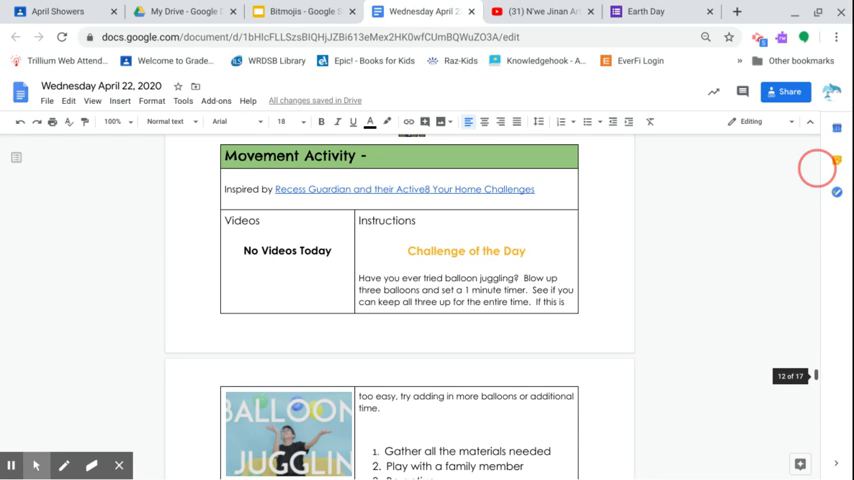
{"action": "scroll", "scroll_direction": "down", "scroll_amount": 3}
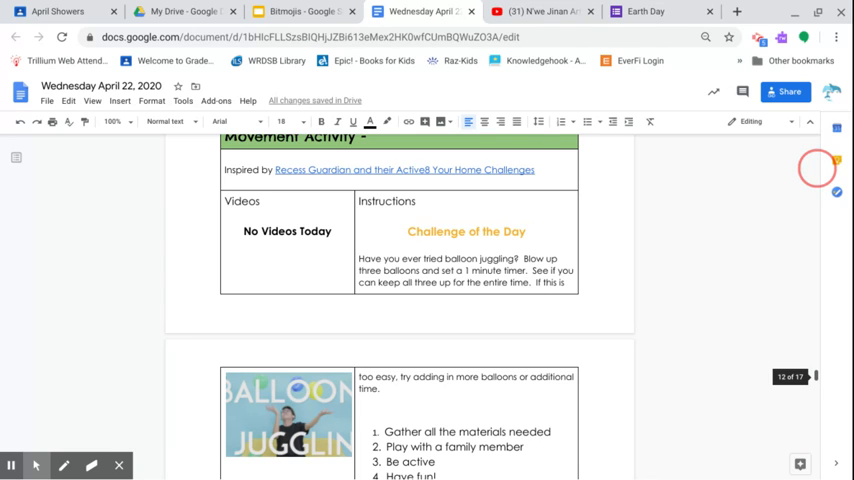
{"action": "scroll", "scroll_direction": "down", "scroll_amount": 3}
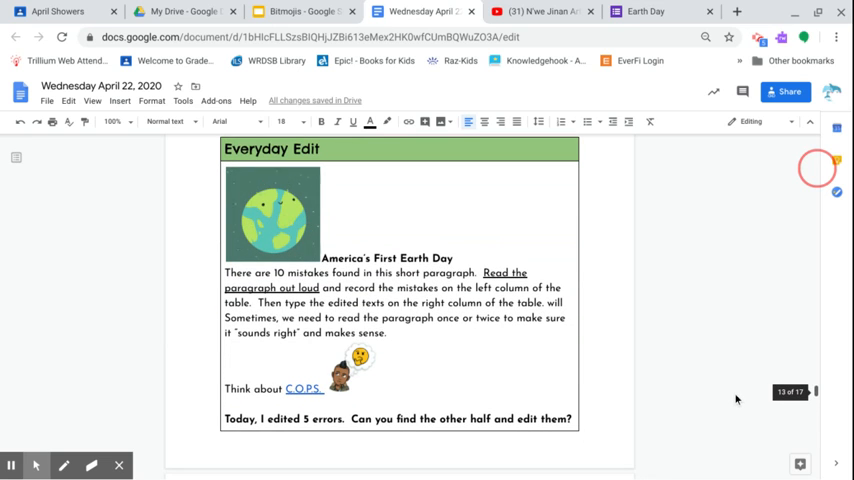
Scroll past the Earth Day paragraph and errors table to the Mashup Math 3D shape question.
{"action": "scroll", "scroll_direction": "down", "scroll_amount": 3}
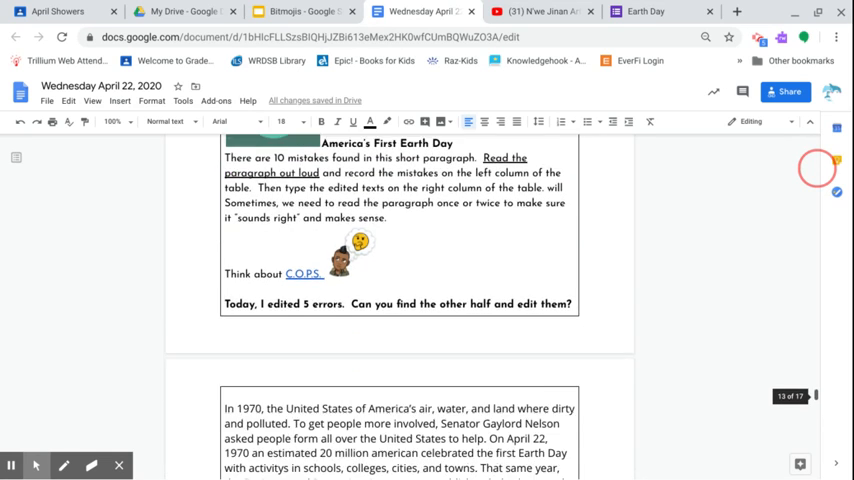
{"action": "scroll", "scroll_direction": "down", "scroll_amount": 3}
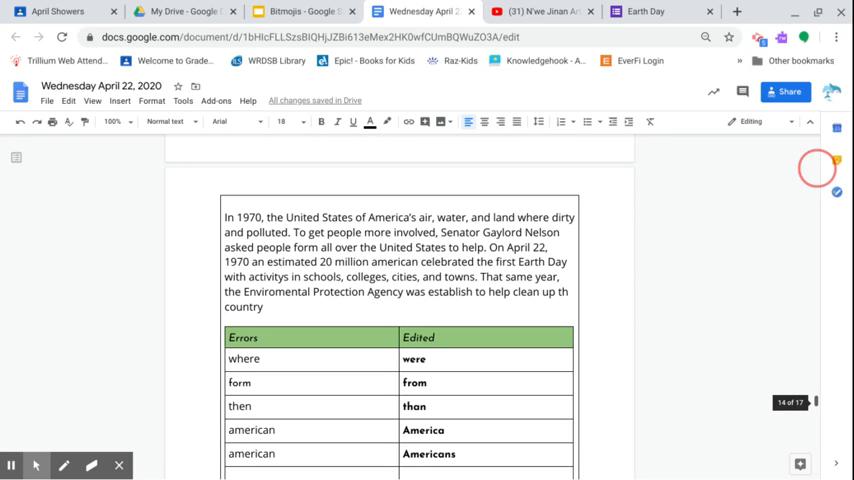
{"action": "scroll", "scroll_direction": "down", "scroll_amount": 3}
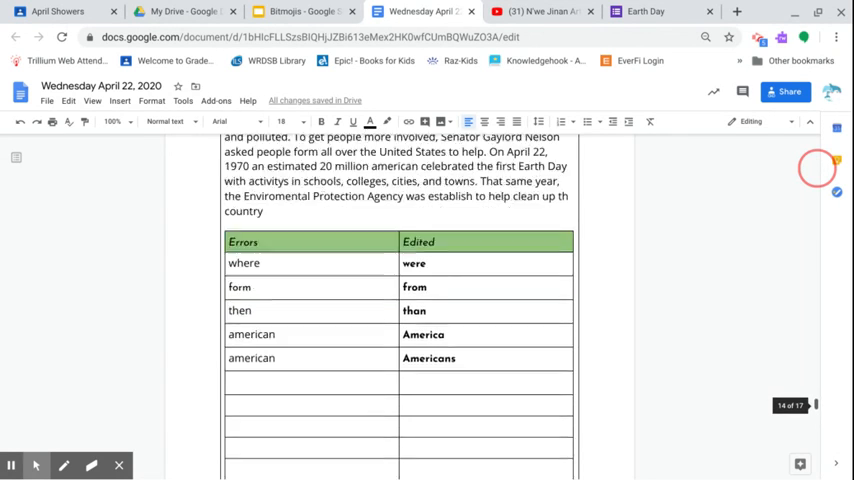
{"action": "scroll", "scroll_direction": "down", "scroll_amount": 3}
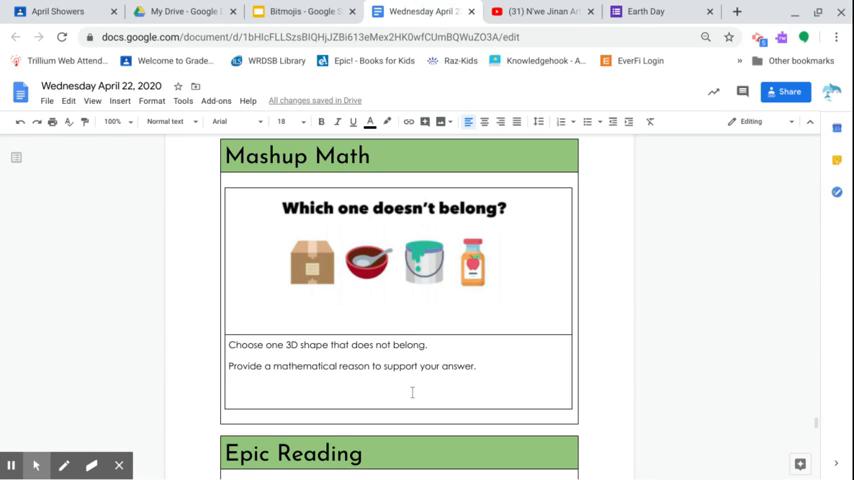
Type 'Amazon Box' after the 'Choose one 3D shape that does not belong' prompt.
{"action": "left_click", "coordinate": [228, 388]}
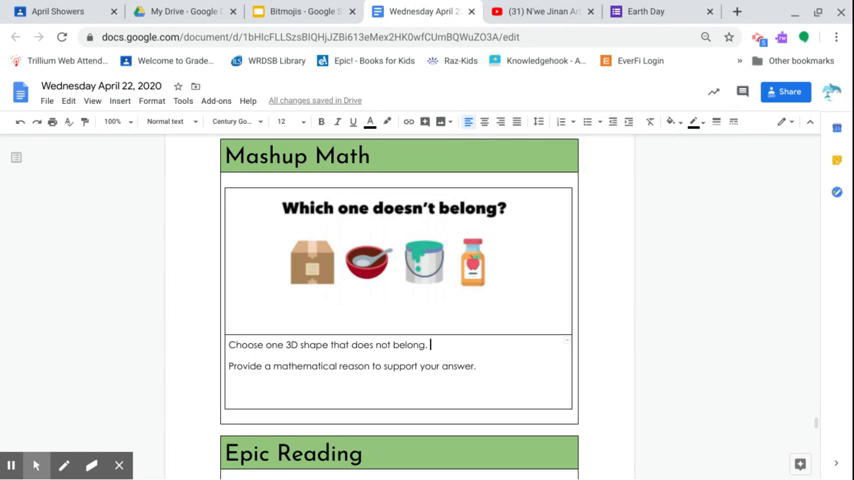
{"action": "type", "text": "Amazon Bo"}
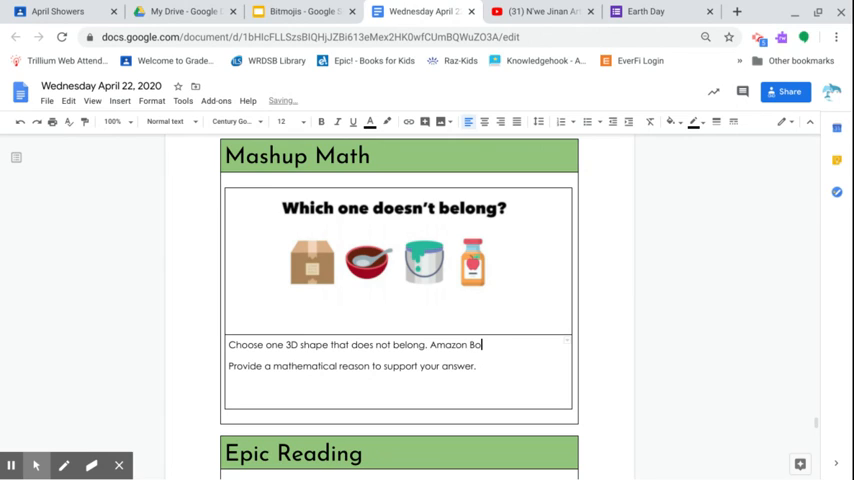
{"action": "type", "text": "x"}
{"action": "type", "text": "..."}
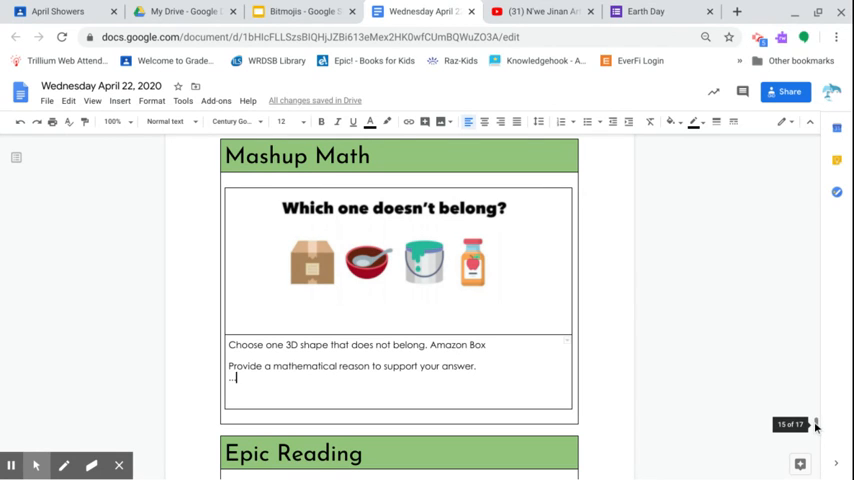
{"action": "scroll", "scroll_direction": "down", "scroll_amount": 3}
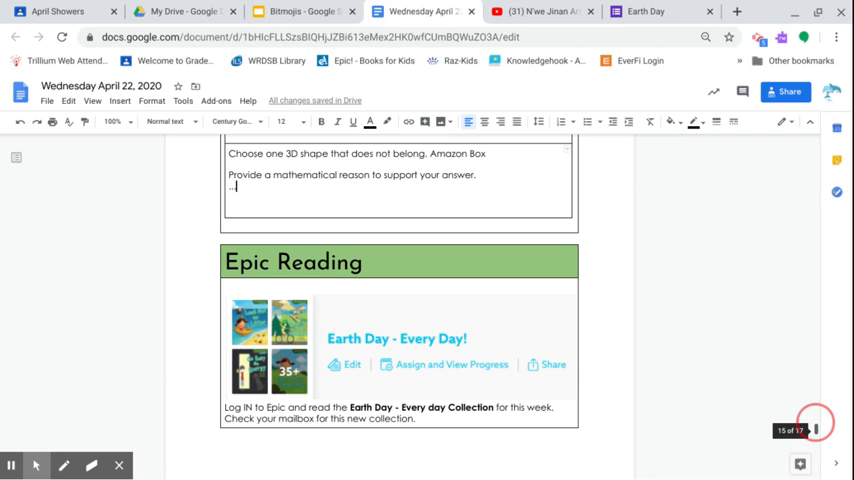
Scroll through the Epic Reading and Art for Kids Hub activities.
{"action": "scroll", "scroll_direction": "down", "scroll_amount": 3}
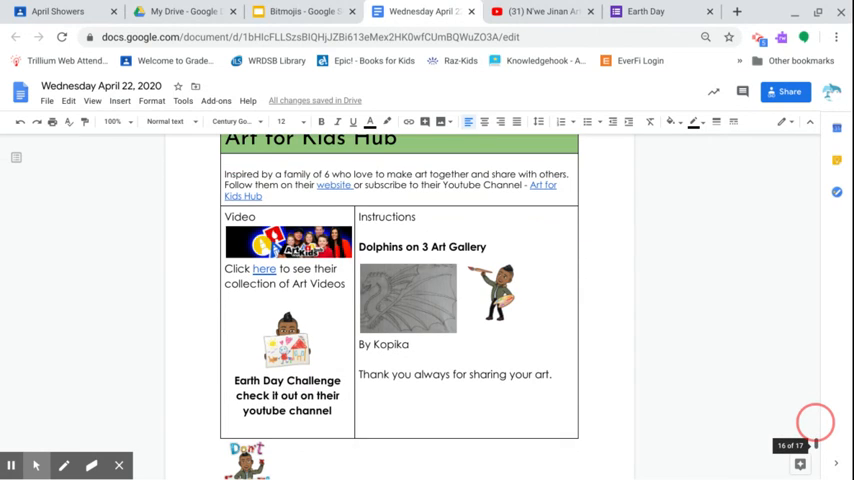
{"action": "mouse_move", "coordinate": [470, 269]}
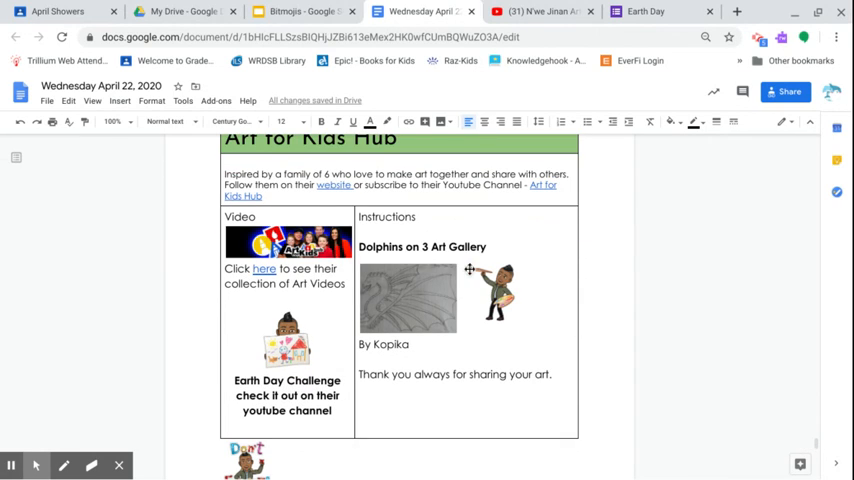
{"action": "mouse_move", "coordinate": [418, 372]}
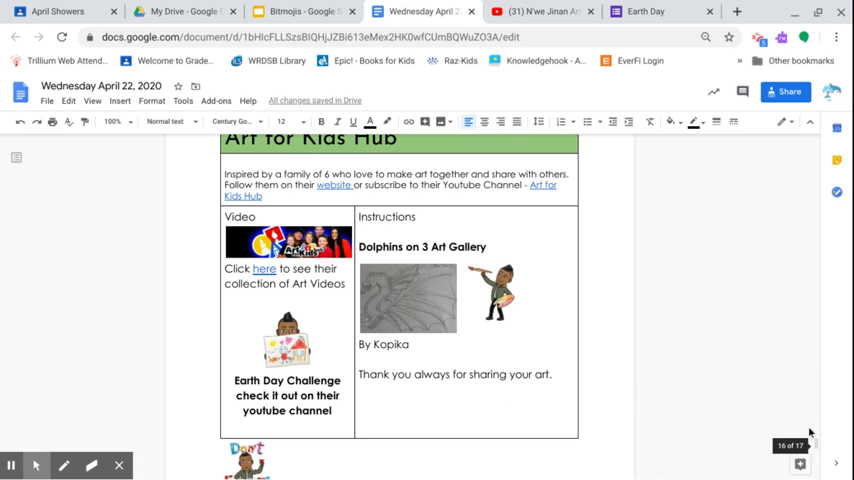
{"action": "scroll", "scroll_direction": "down", "scroll_amount": 3}
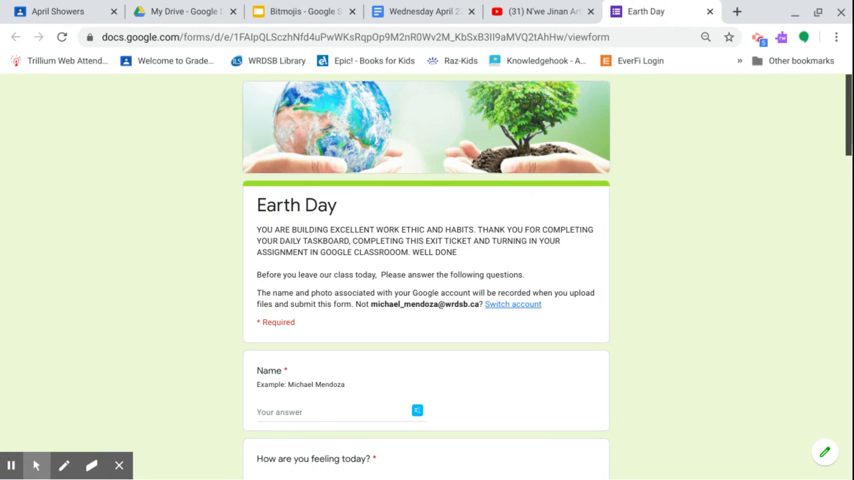
Review the Earth Day exit-ticket questions down to Submit, then return to the Wednesday April 22 doc.
{"action": "scroll", "scroll_direction": "down", "scroll_amount": 3}
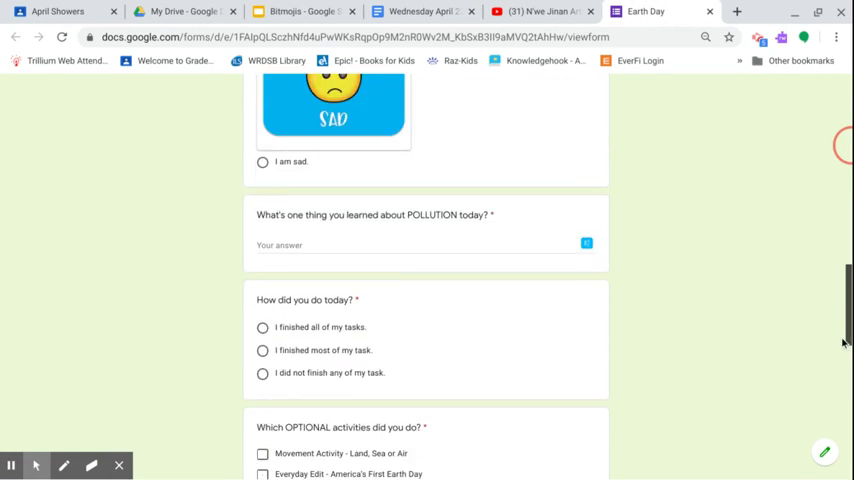
{"action": "scroll", "scroll_direction": "down", "scroll_amount": 3}
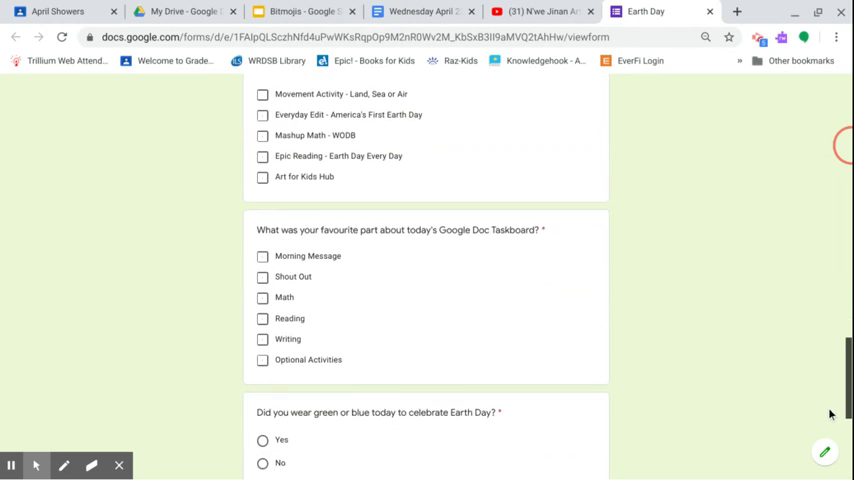
{"action": "scroll", "scroll_direction": "down", "scroll_amount": 3}
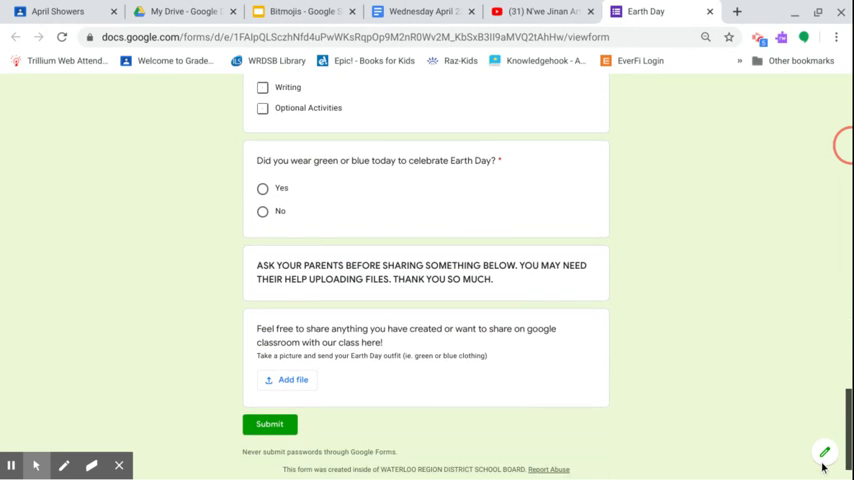
{"action": "scroll", "scroll_direction": "down", "scroll_amount": 3}
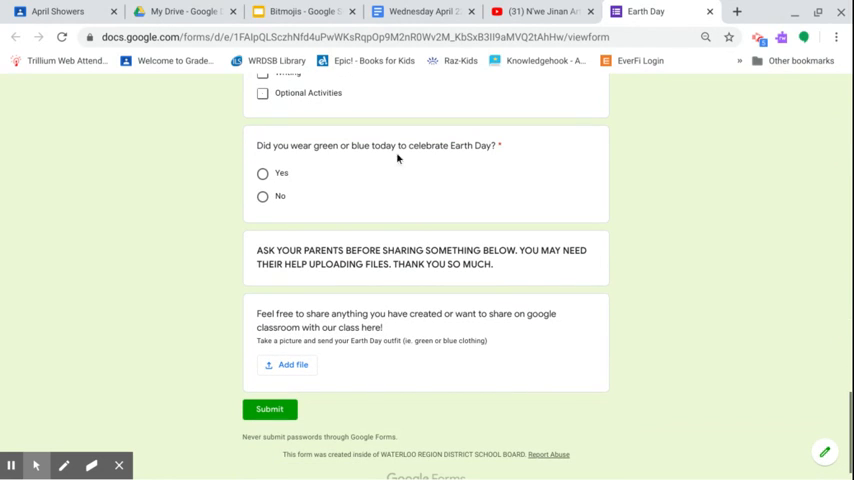
{"action": "mouse_move", "coordinate": [265, 208]}
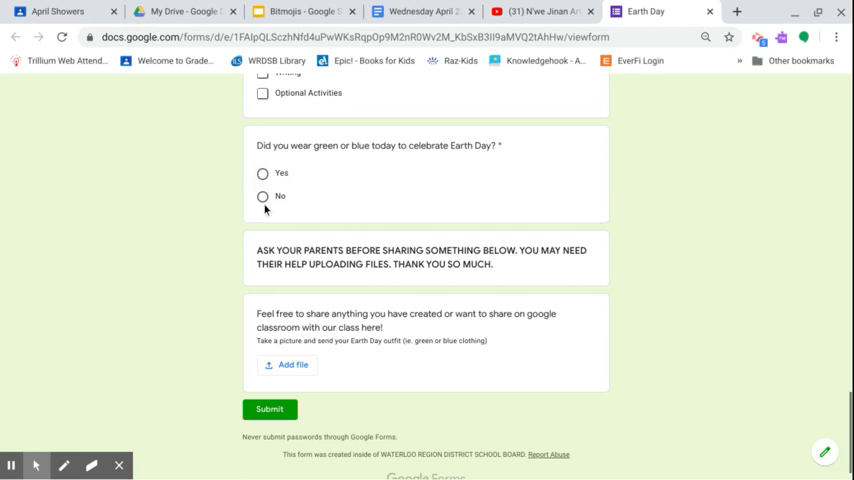
{"action": "mouse_move", "coordinate": [268, 192]}
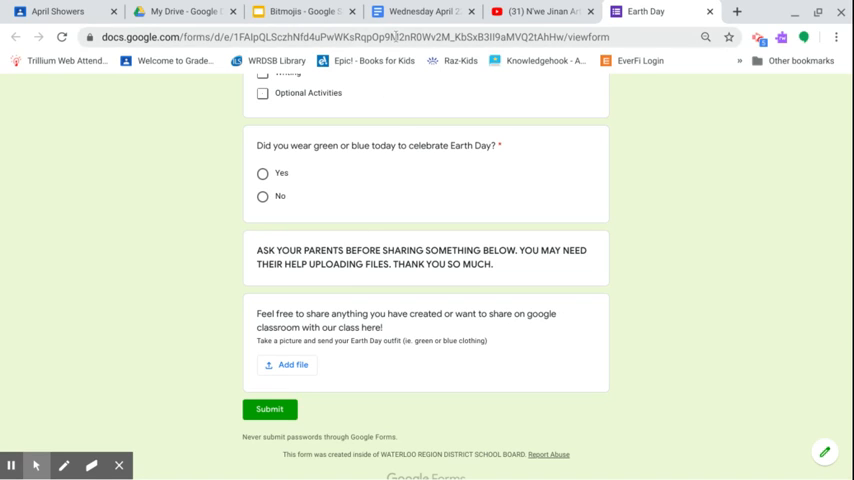
{"action": "mouse_move", "coordinate": [420, 11]}
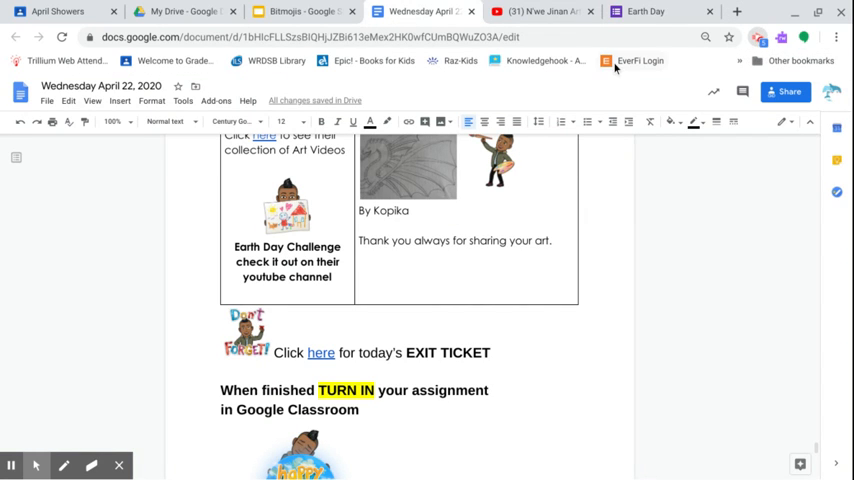
{"action": "left_click", "coordinate": [758, 37]}
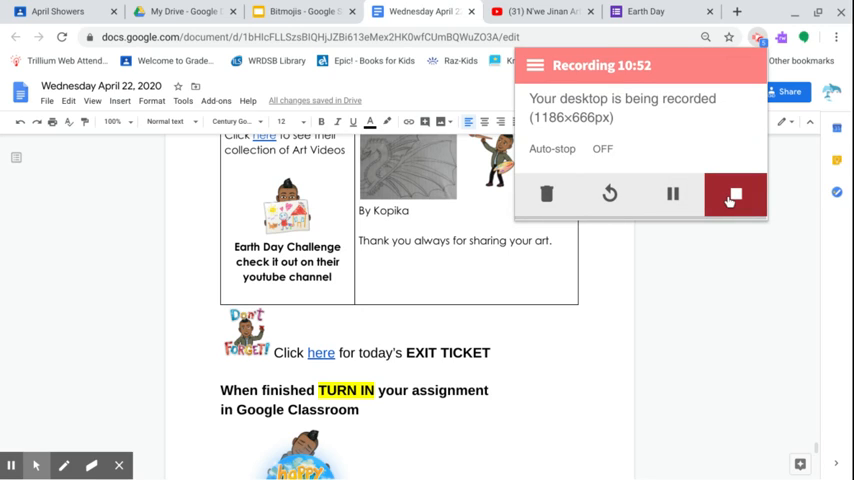